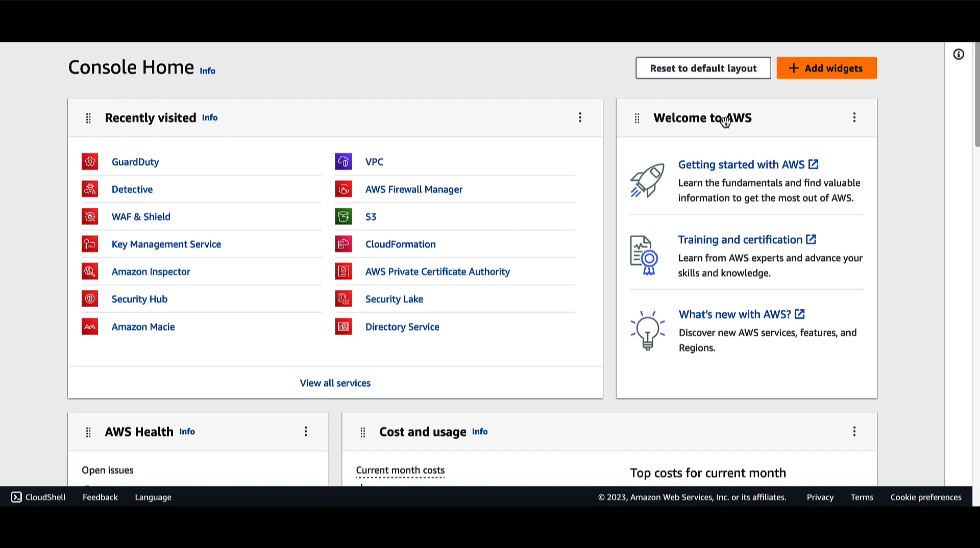
{"action": "mouse_move", "coordinate": [134, 161]}
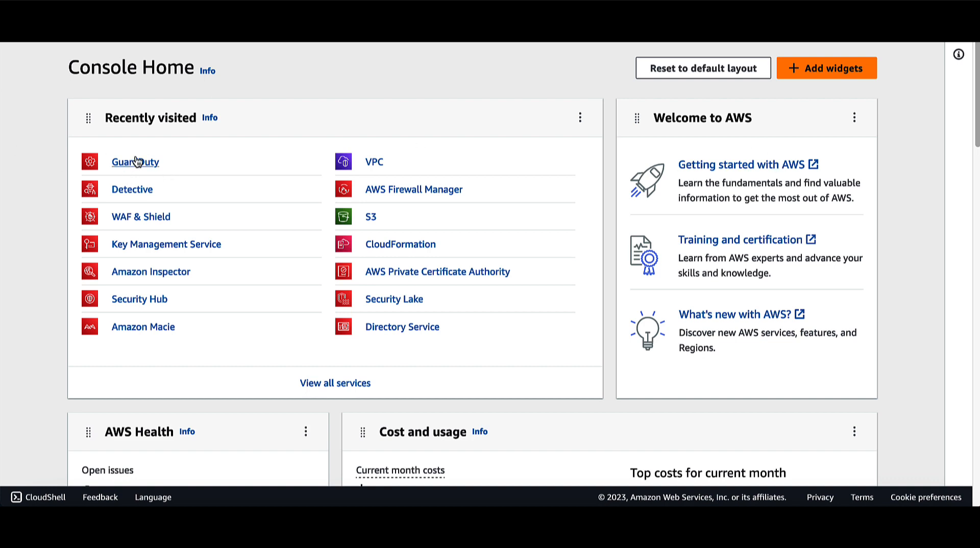
Open GuardDuty from Recently visited to view its Summary of 19 findings.
{"action": "left_click", "coordinate": [134, 161]}
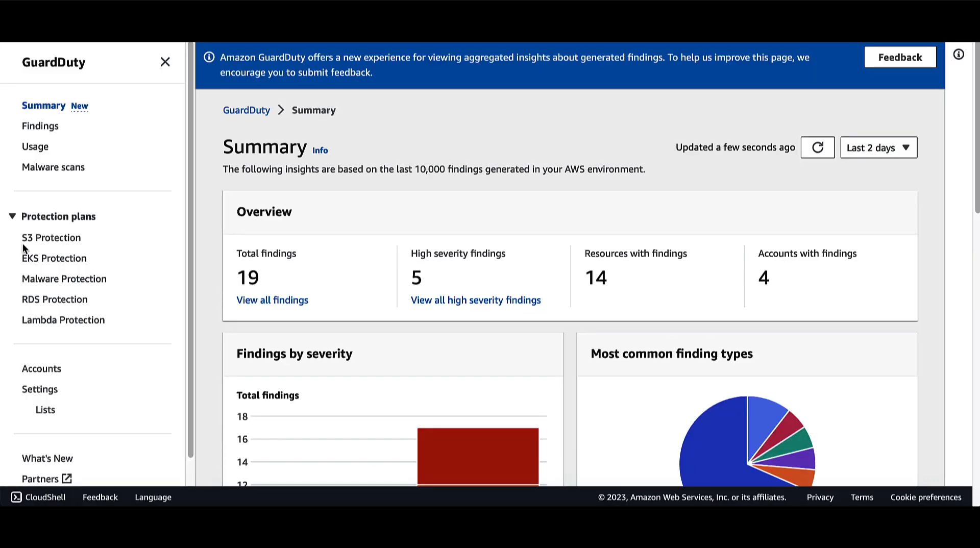
Edit the EKS Protection configuration: audit logs, runtime monitoring, agent management.
{"action": "left_click", "coordinate": [55, 258]}
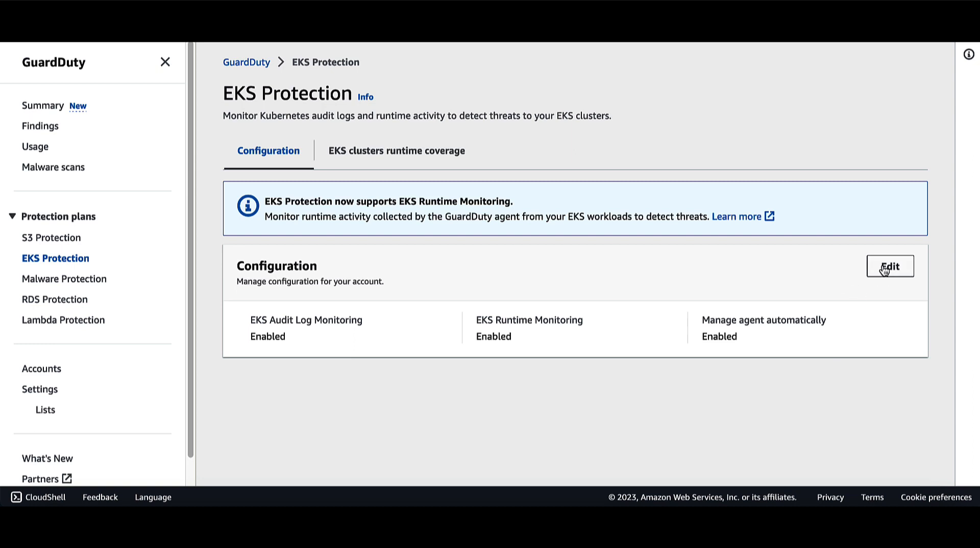
{"action": "left_click", "coordinate": [890, 267]}
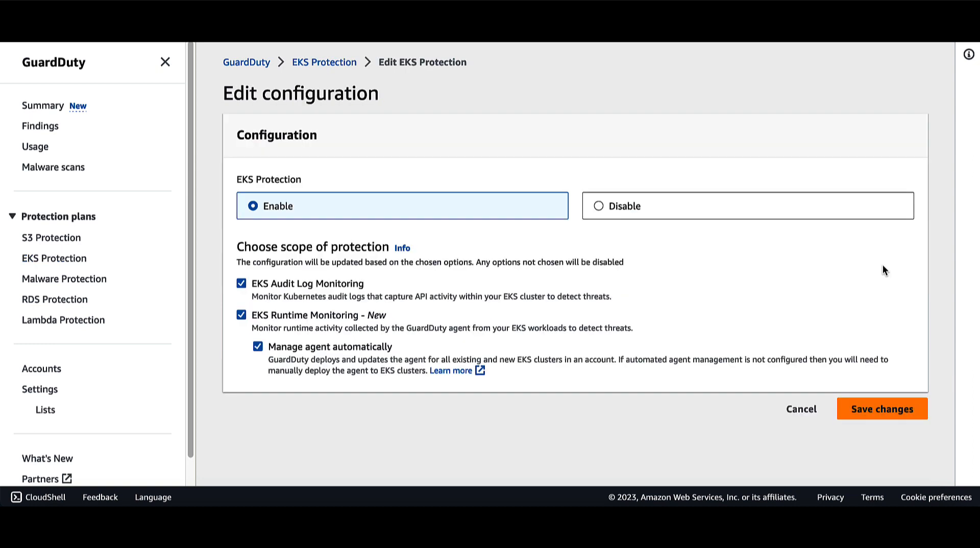
{"action": "mouse_move", "coordinate": [339, 212]}
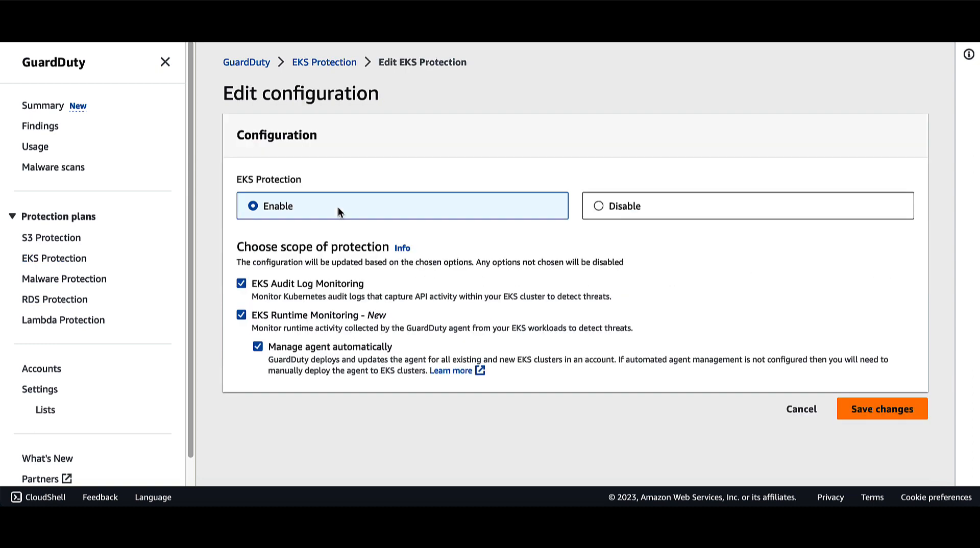
{"action": "mouse_move", "coordinate": [684, 382]}
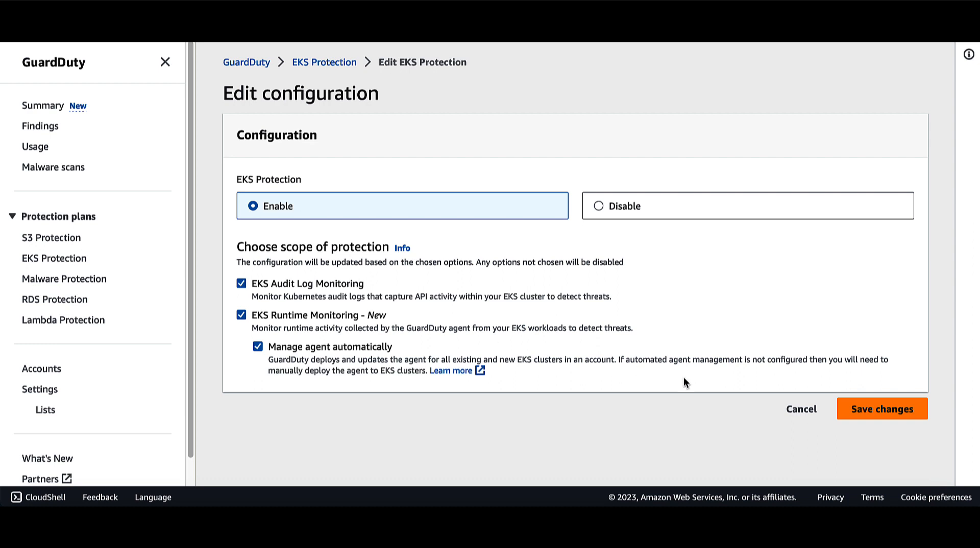
{"action": "mouse_move", "coordinate": [886, 433]}
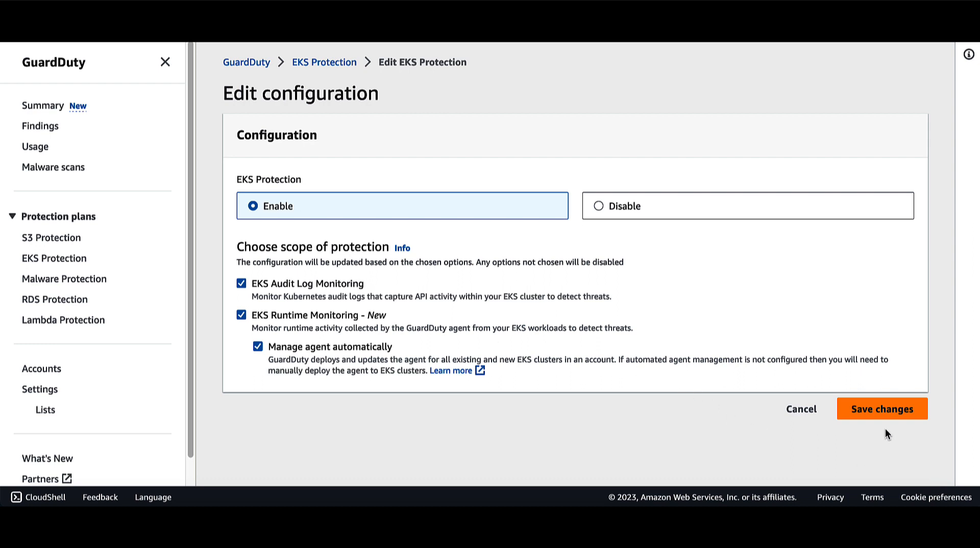
{"action": "mouse_move", "coordinate": [39, 300]}
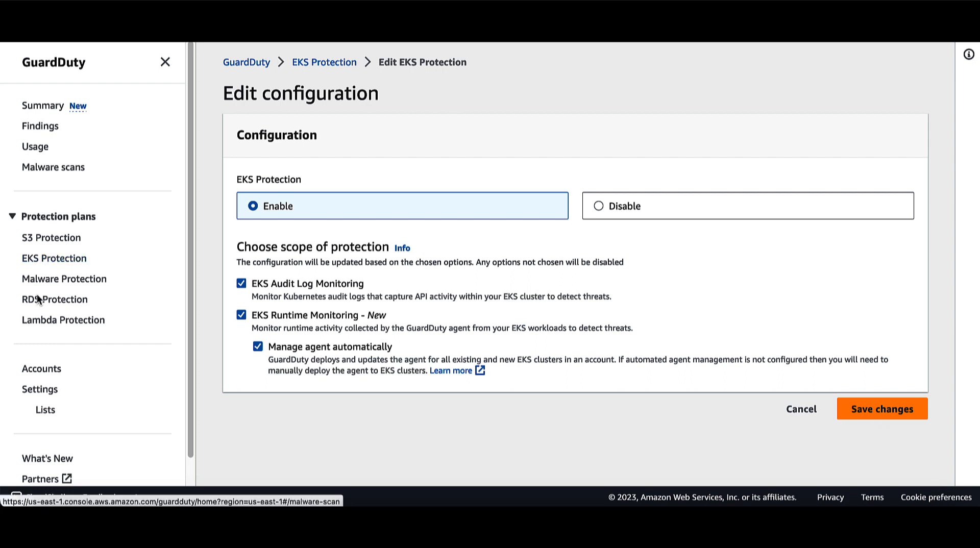
Check RDS and Lambda Protection pages show monitoring enabled for 8/8 accounts.
{"action": "left_click", "coordinate": [55, 298]}
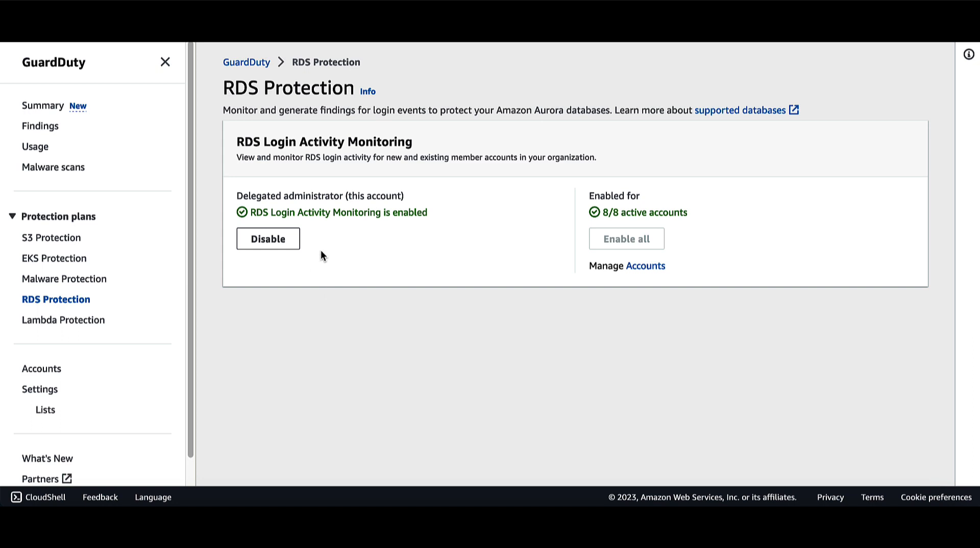
{"action": "mouse_move", "coordinate": [318, 252]}
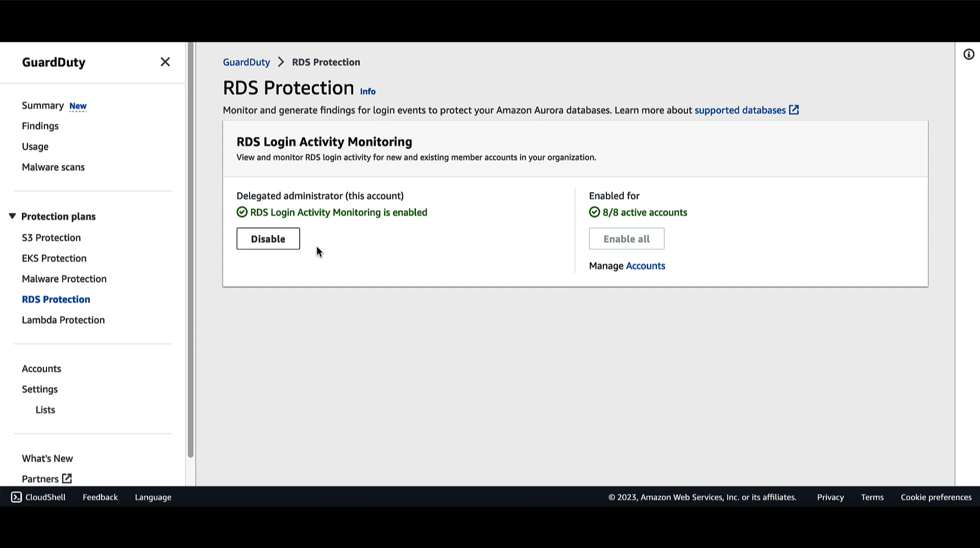
{"action": "left_click", "coordinate": [62, 320]}
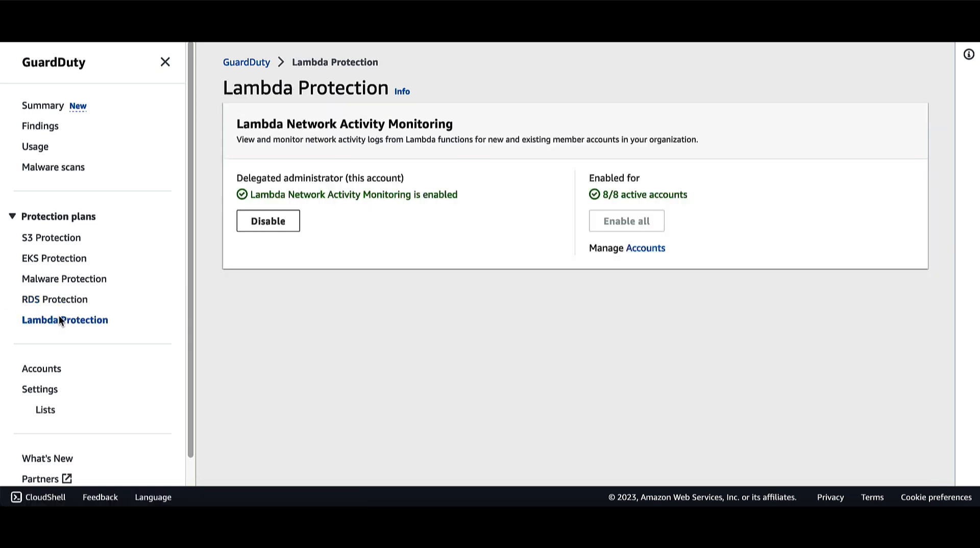
{"action": "mouse_move", "coordinate": [181, 298]}
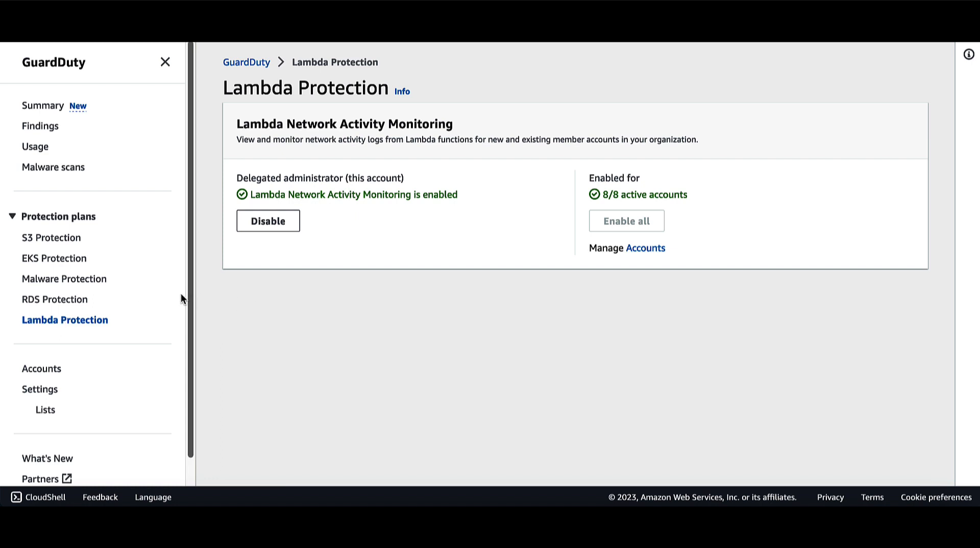
{"action": "mouse_move", "coordinate": [320, 242]}
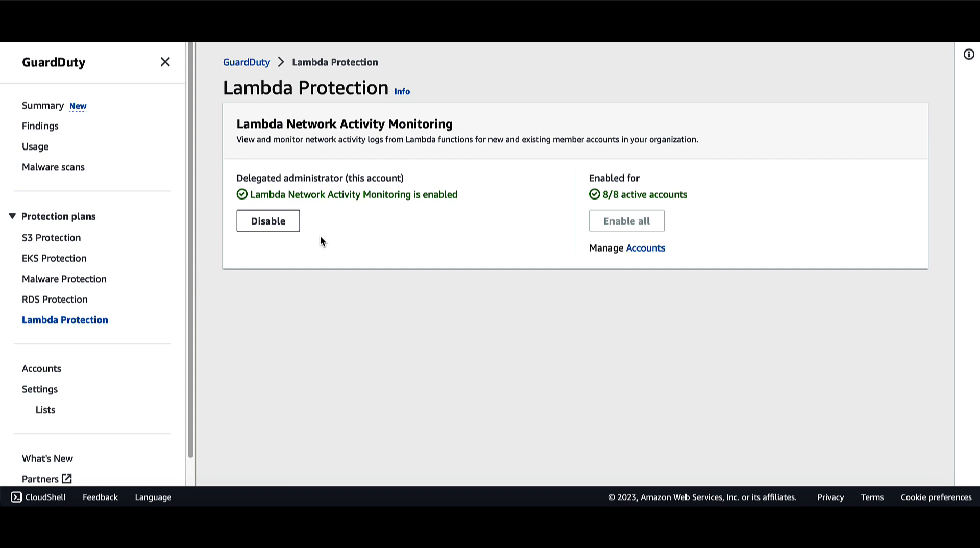
{"action": "mouse_move", "coordinate": [319, 245]}
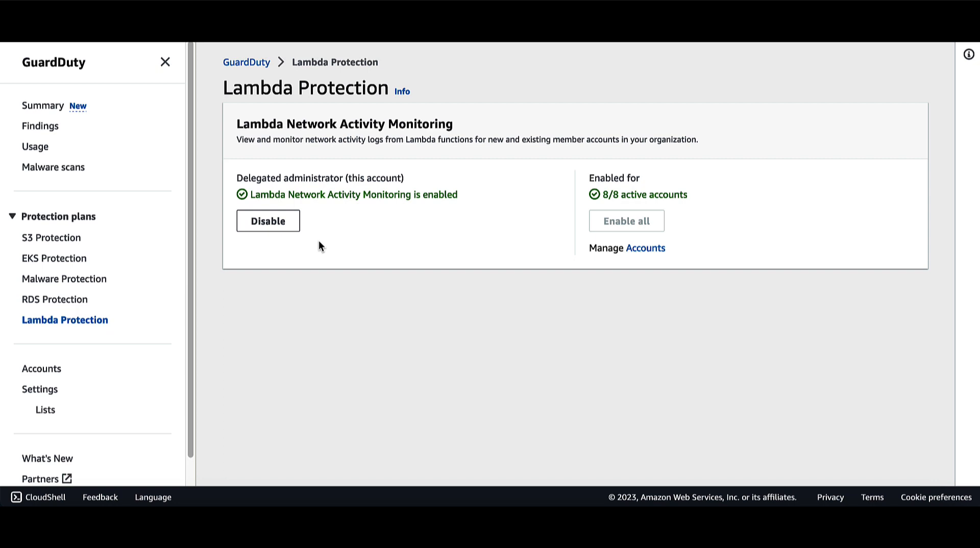
{"action": "mouse_move", "coordinate": [317, 261]}
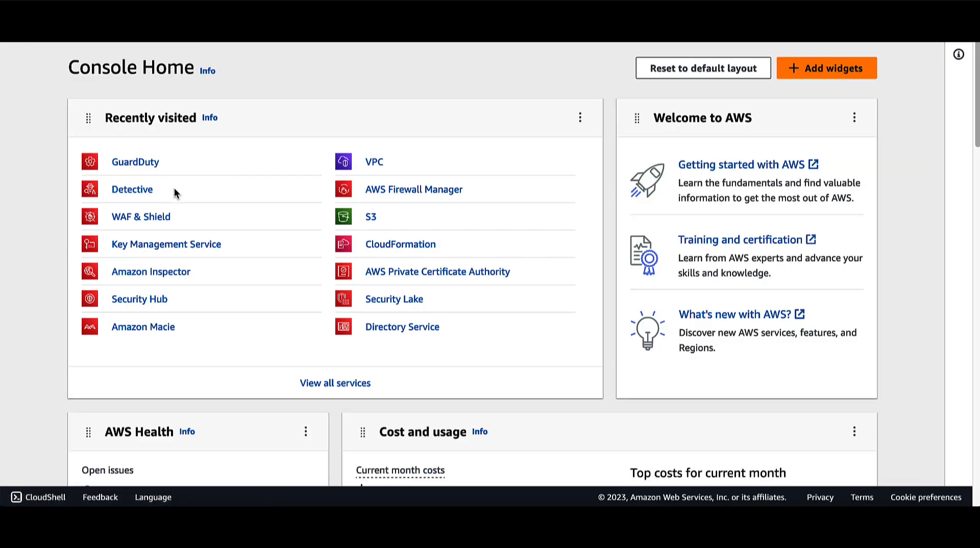
{"action": "mouse_move", "coordinate": [131, 199]}
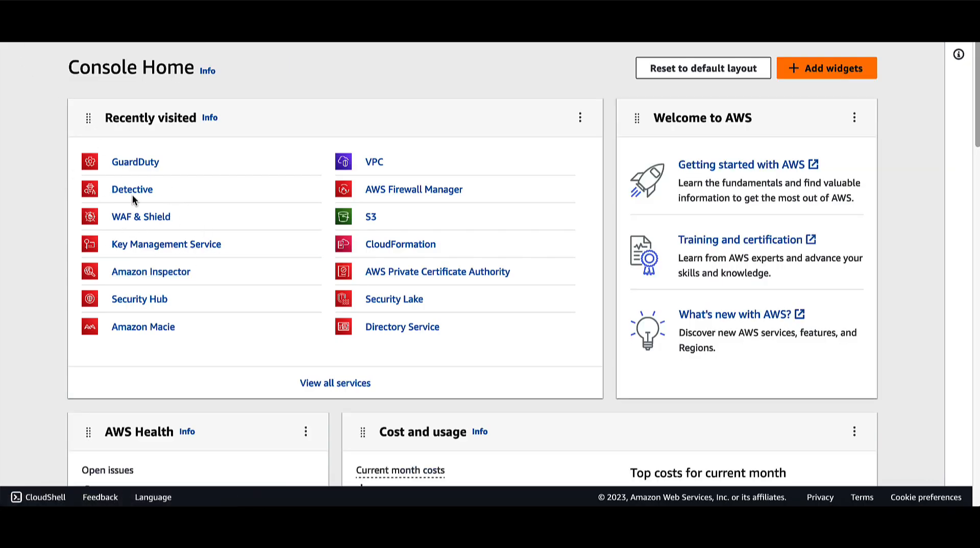
Open Detective from Recently visited to see two high-severity finding groups.
{"action": "left_click", "coordinate": [132, 189]}
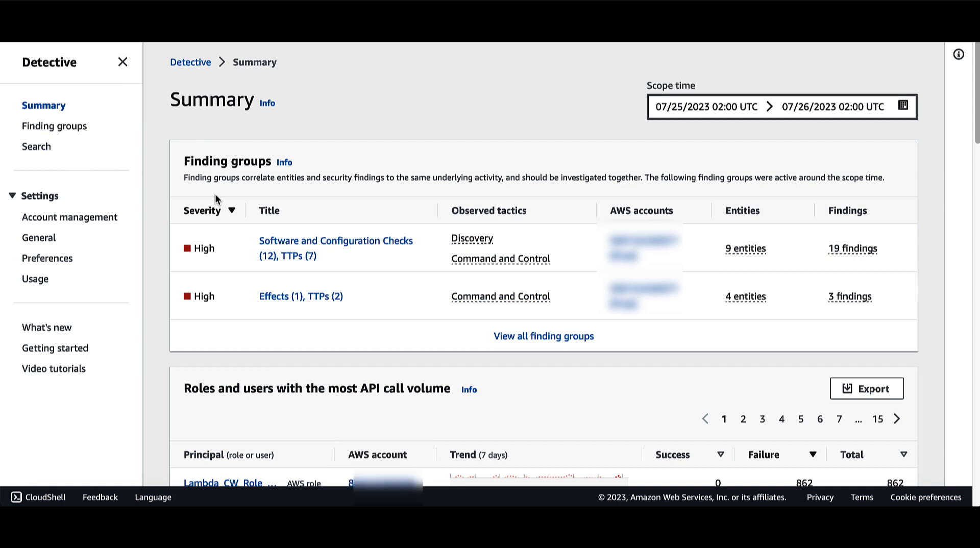
{"action": "mouse_move", "coordinate": [218, 200]}
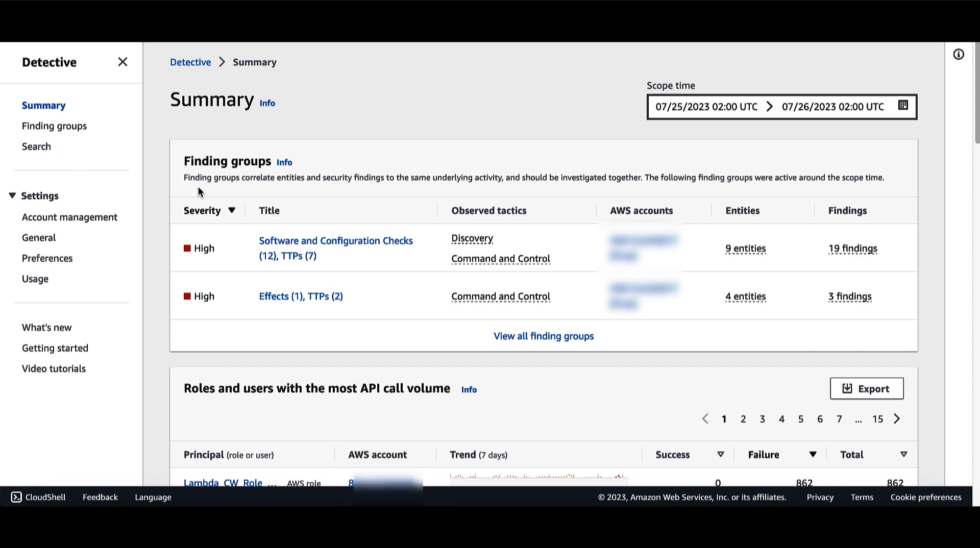
{"action": "mouse_move", "coordinate": [53, 125]}
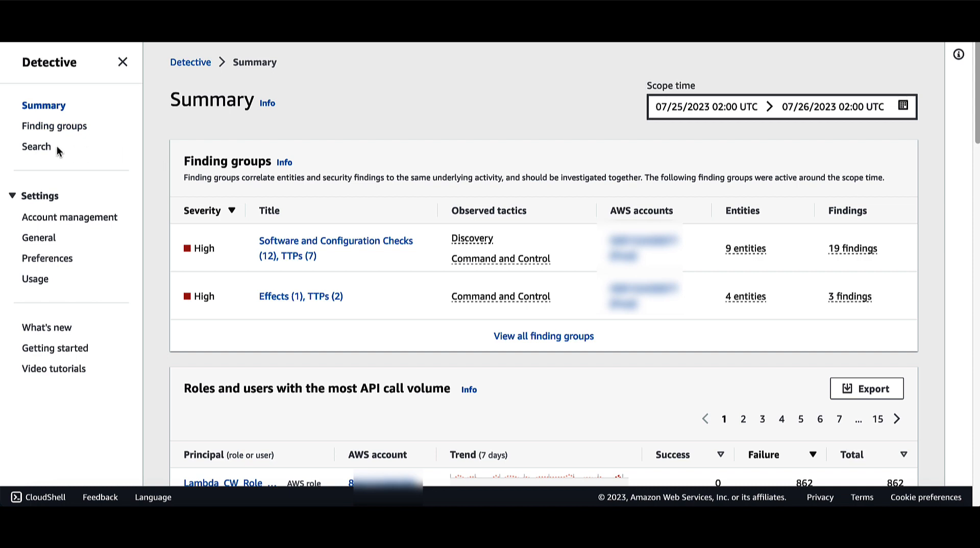
{"action": "mouse_move", "coordinate": [54, 125]}
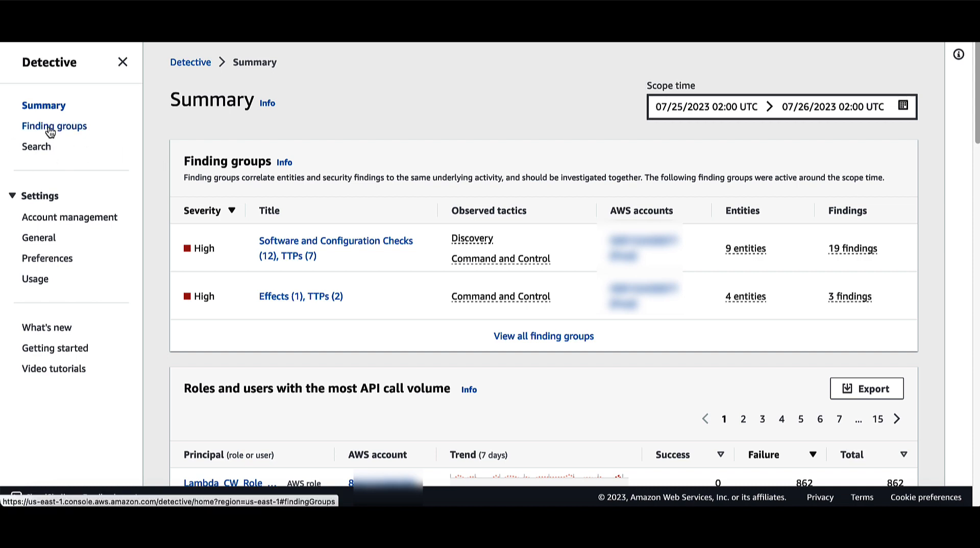
{"action": "left_click", "coordinate": [55, 126]}
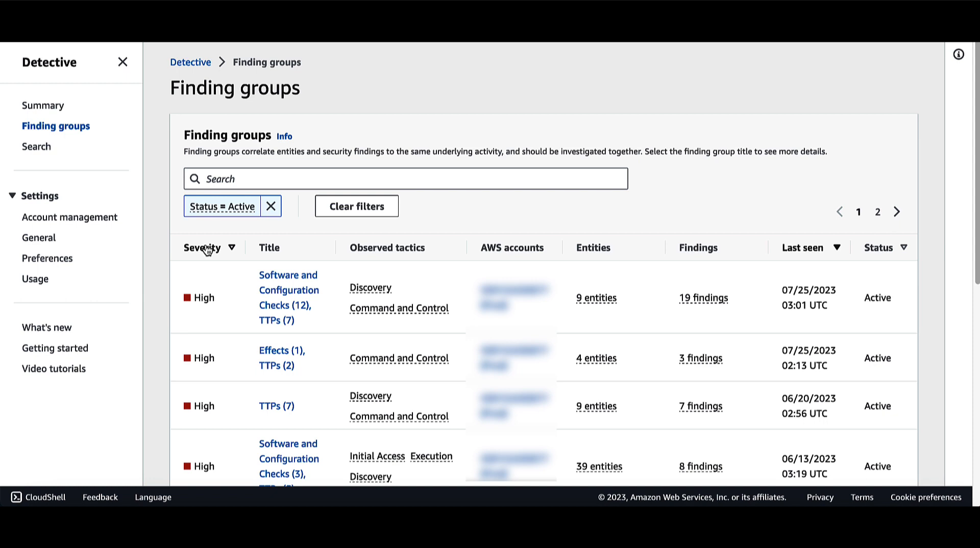
{"action": "scroll", "scroll_direction": "down", "scroll_amount": 3}
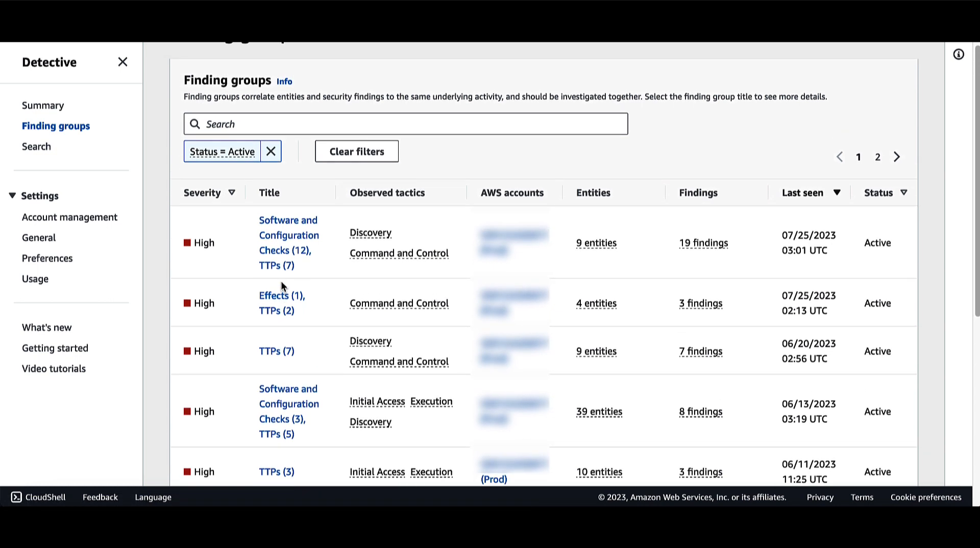
{"action": "mouse_move", "coordinate": [452, 196]}
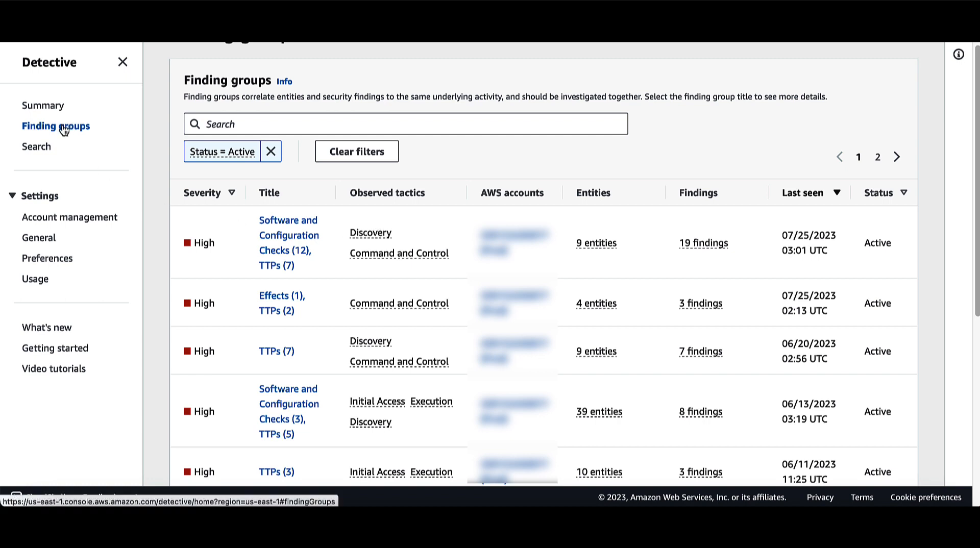
{"action": "mouse_move", "coordinate": [62, 131]}
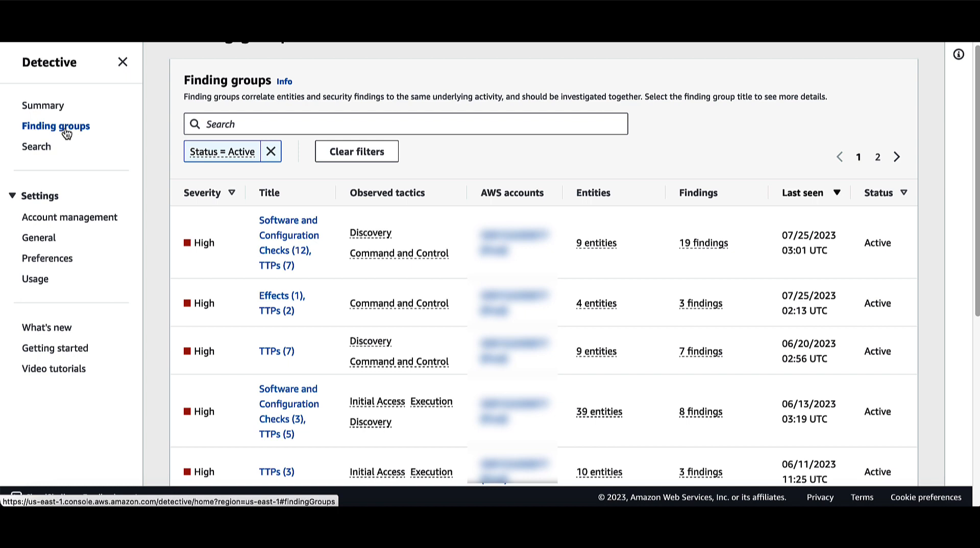
{"action": "mouse_move", "coordinate": [90, 133]}
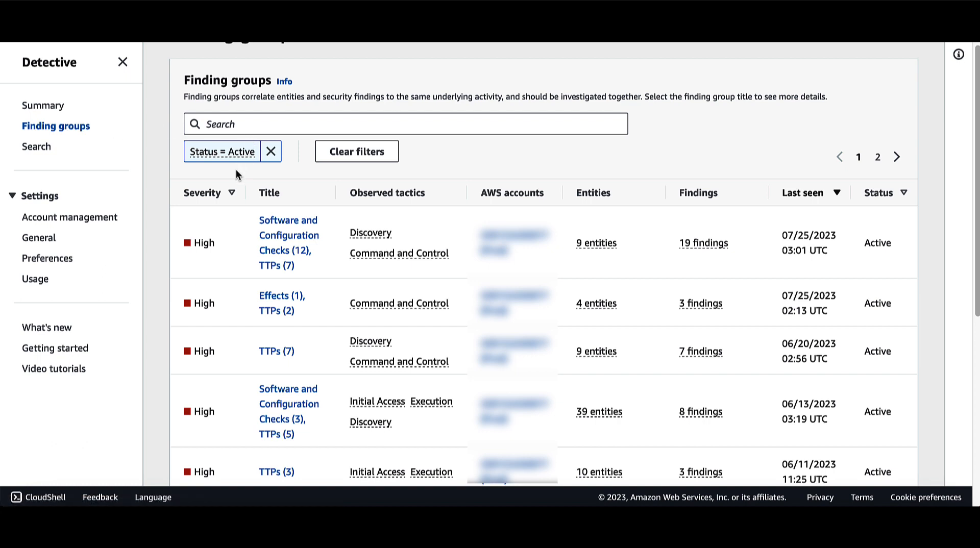
{"action": "mouse_move", "coordinate": [331, 187]}
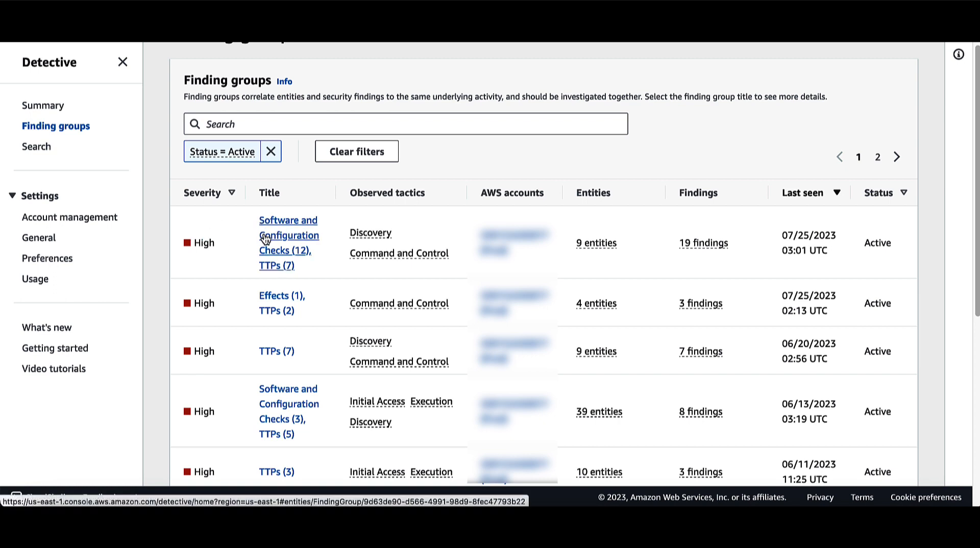
{"action": "mouse_move", "coordinate": [287, 242]}
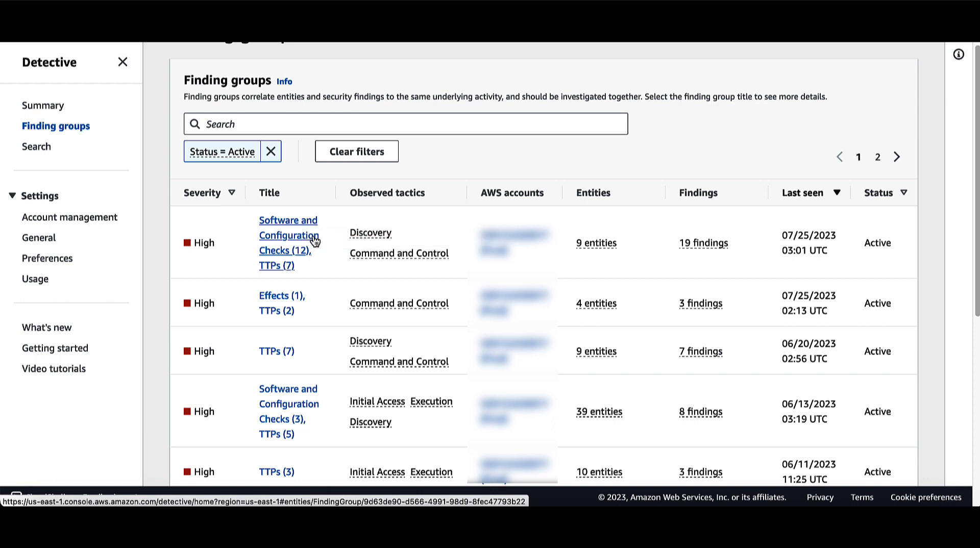
{"action": "mouse_move", "coordinate": [288, 243]}
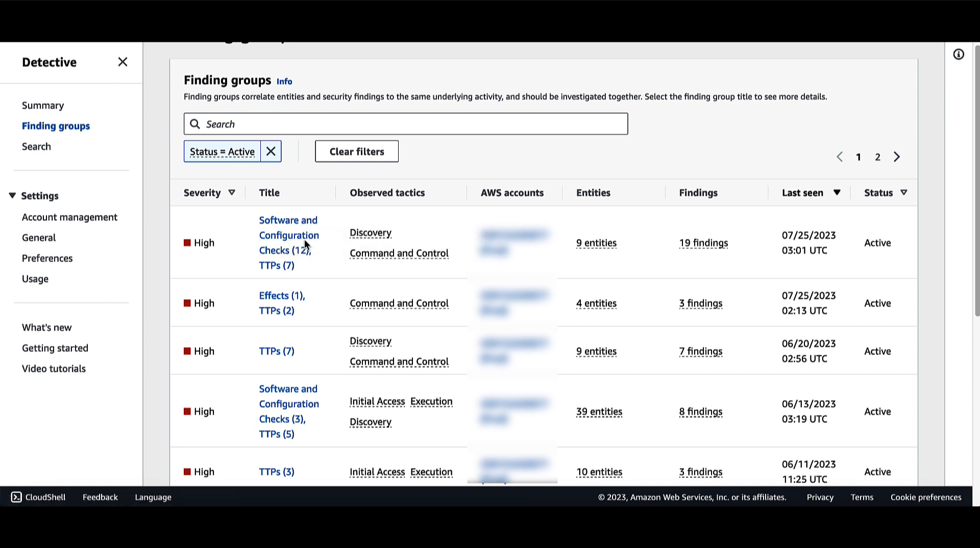
{"action": "mouse_move", "coordinate": [726, 219]}
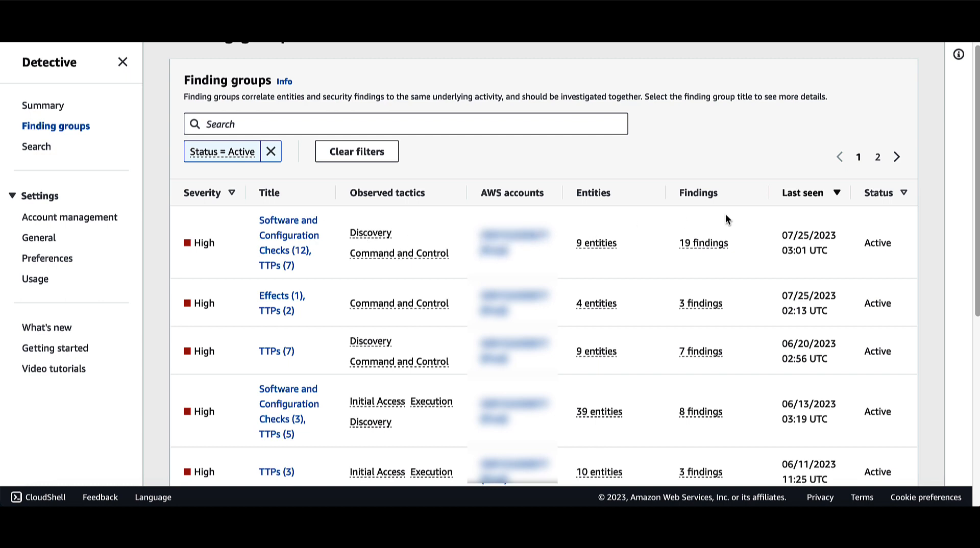
{"action": "mouse_move", "coordinate": [55, 125]}
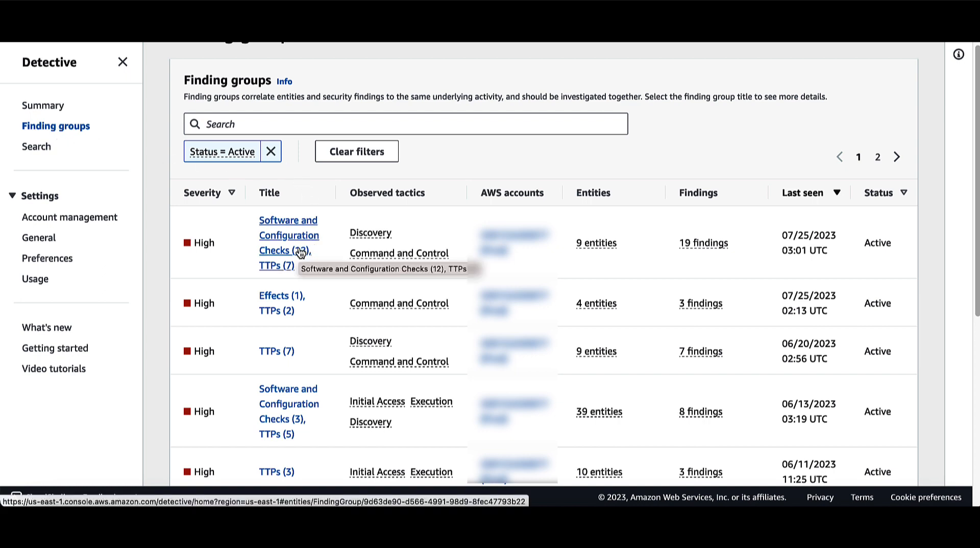
{"action": "mouse_move", "coordinate": [258, 325]}
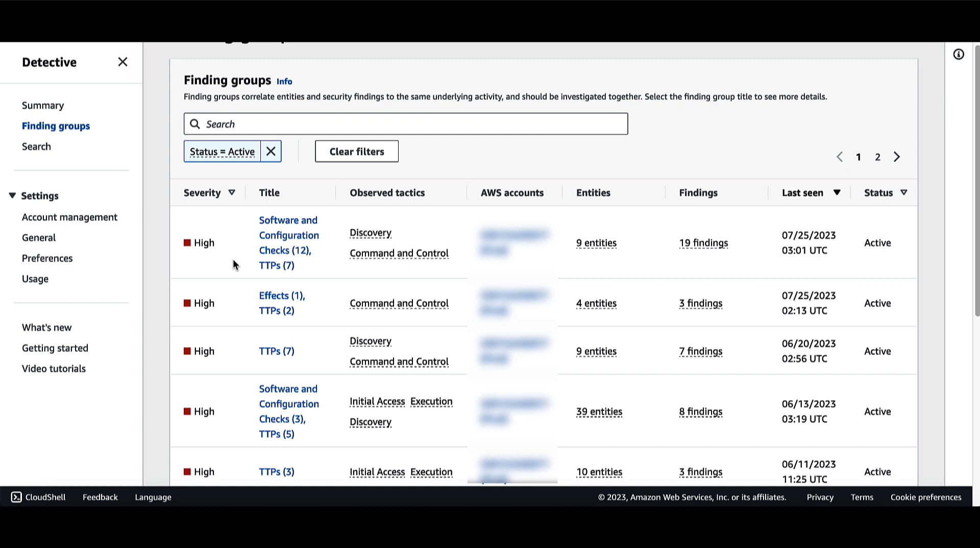
{"action": "mouse_move", "coordinate": [282, 253]}
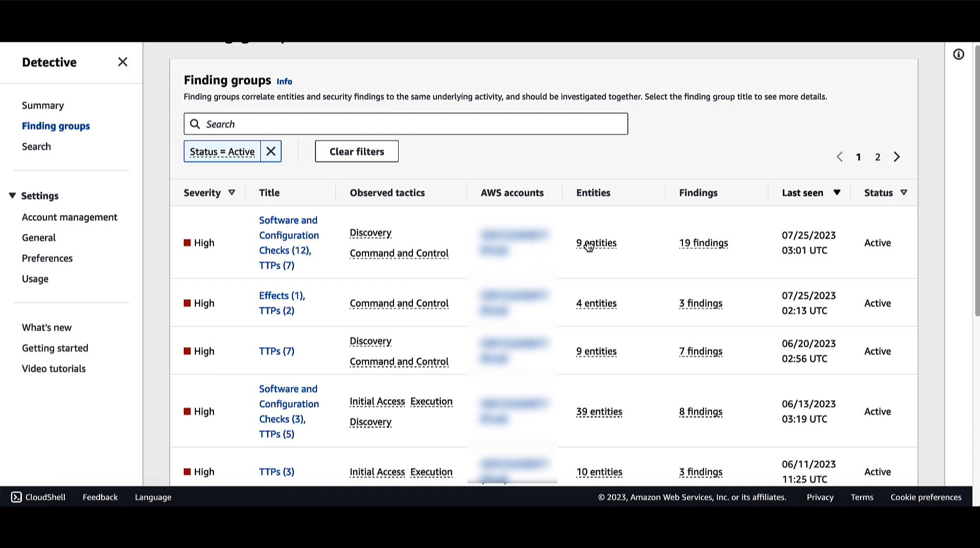
{"action": "mouse_move", "coordinate": [529, 289]}
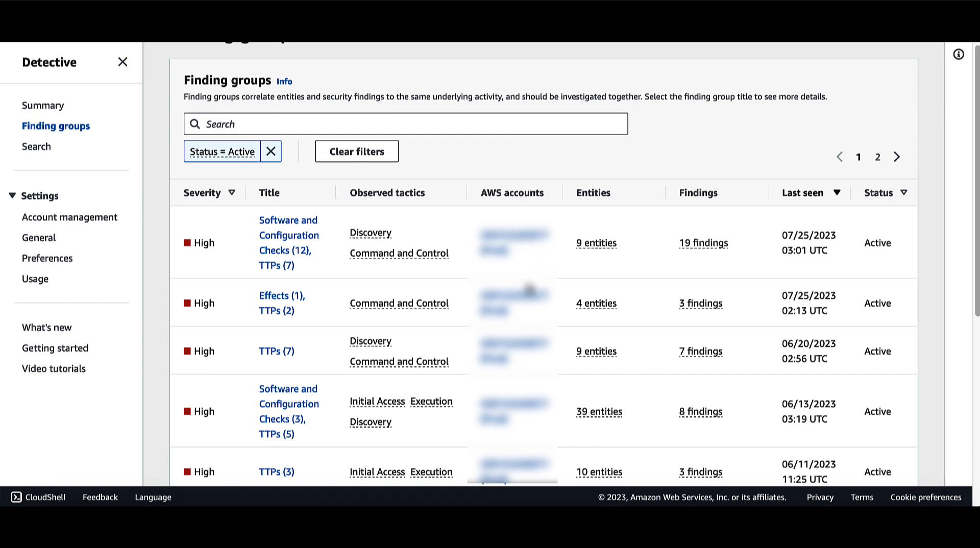
{"action": "mouse_move", "coordinate": [197, 201]}
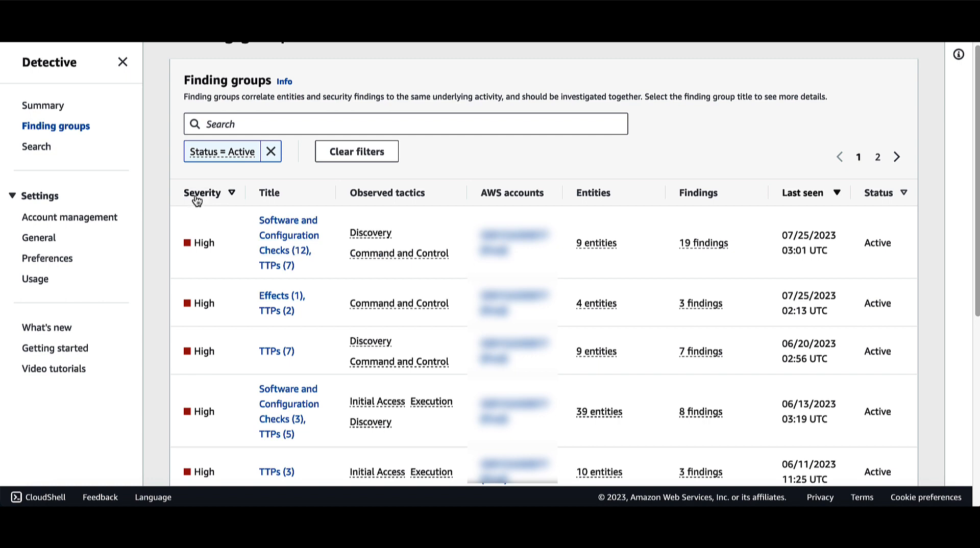
{"action": "mouse_move", "coordinate": [197, 200]}
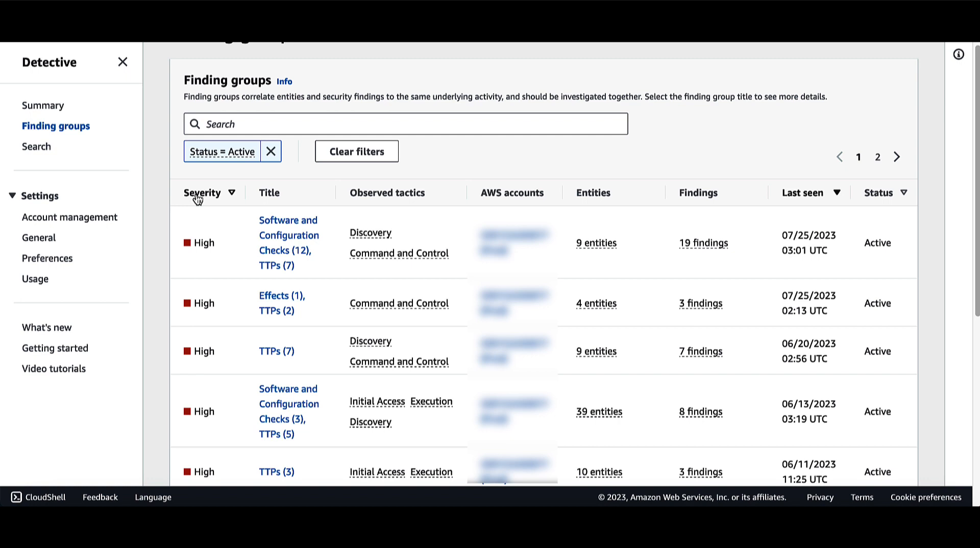
{"action": "mouse_move", "coordinate": [197, 220]}
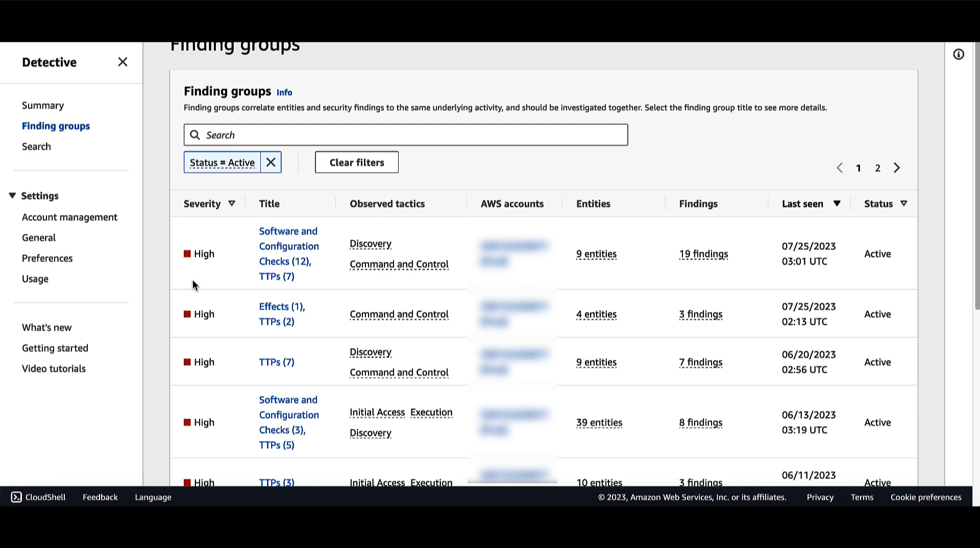
{"action": "mouse_move", "coordinate": [212, 304]}
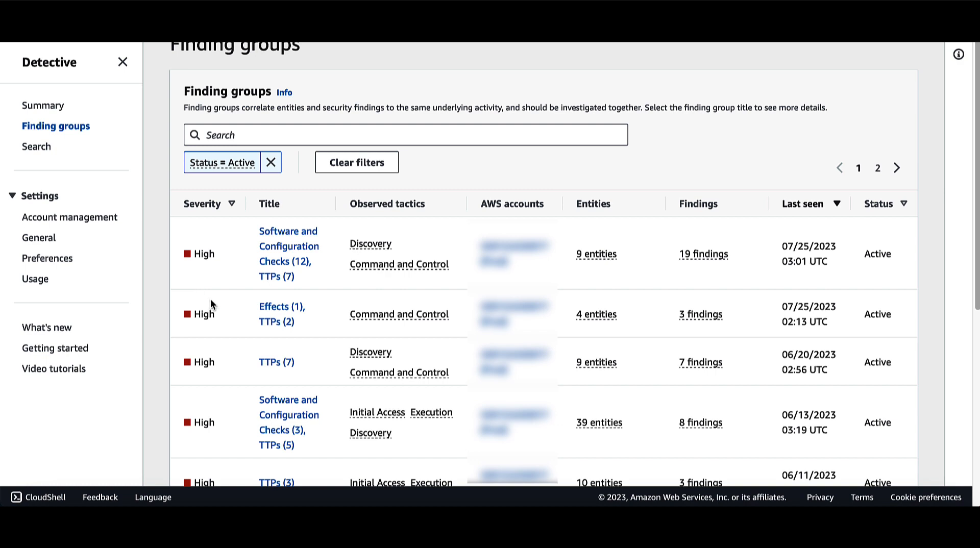
{"action": "mouse_move", "coordinate": [269, 204]}
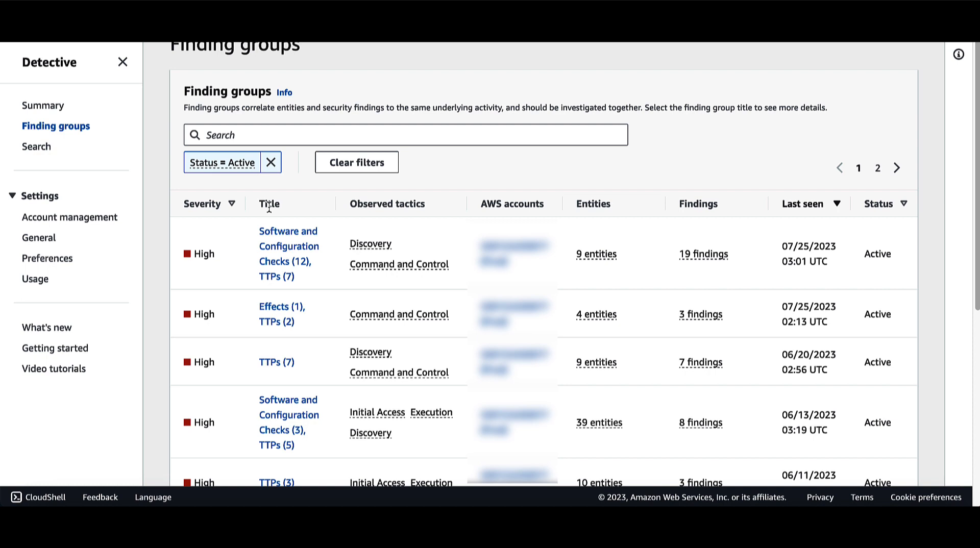
{"action": "mouse_move", "coordinate": [270, 256]}
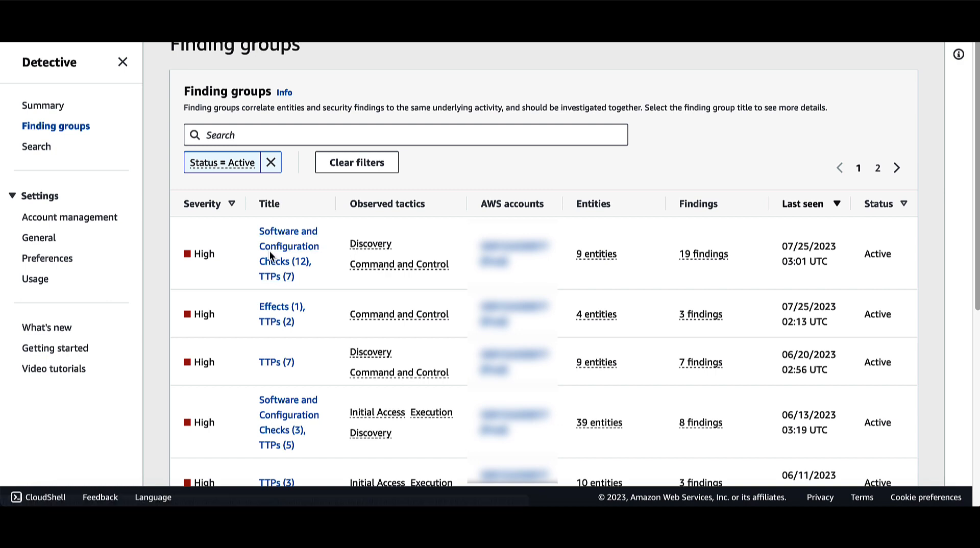
{"action": "mouse_move", "coordinate": [386, 201]}
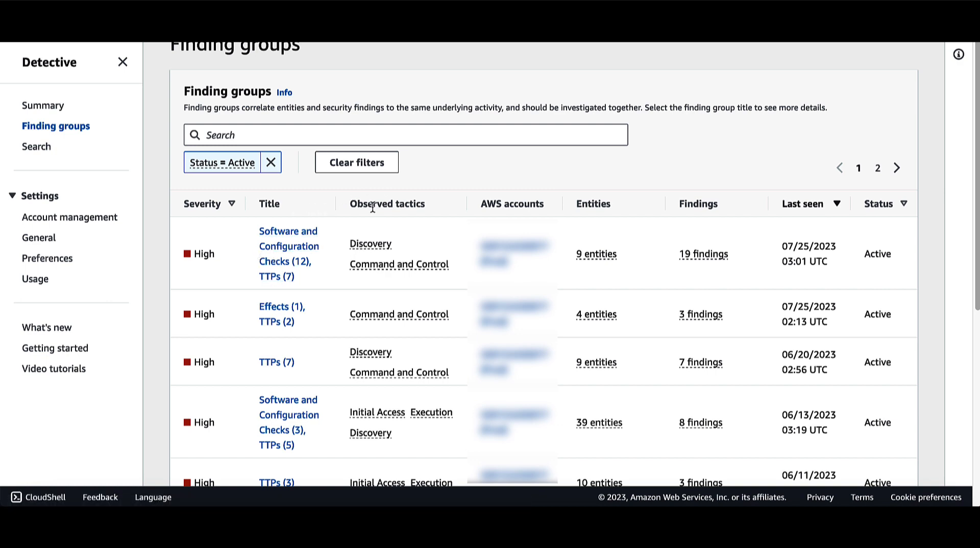
{"action": "mouse_move", "coordinate": [374, 221]}
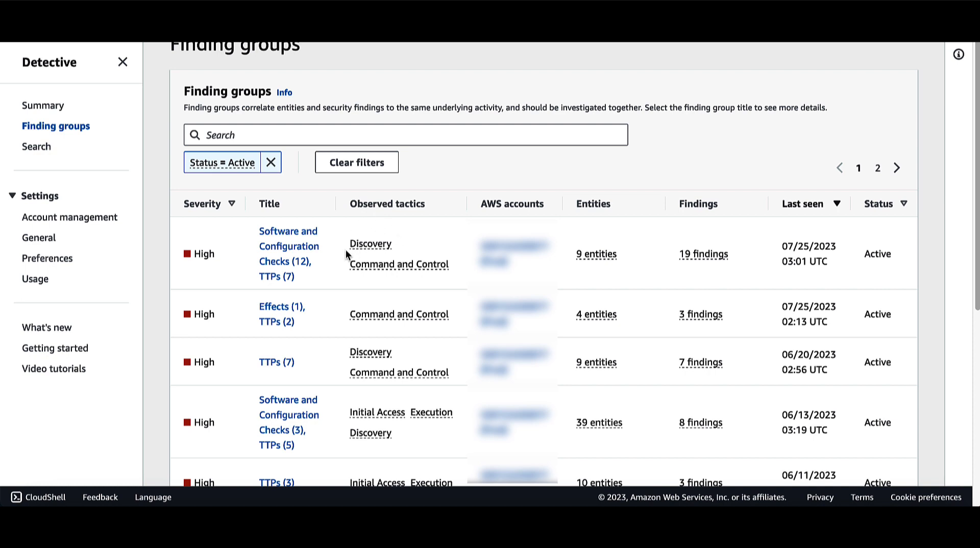
{"action": "mouse_move", "coordinate": [341, 212]}
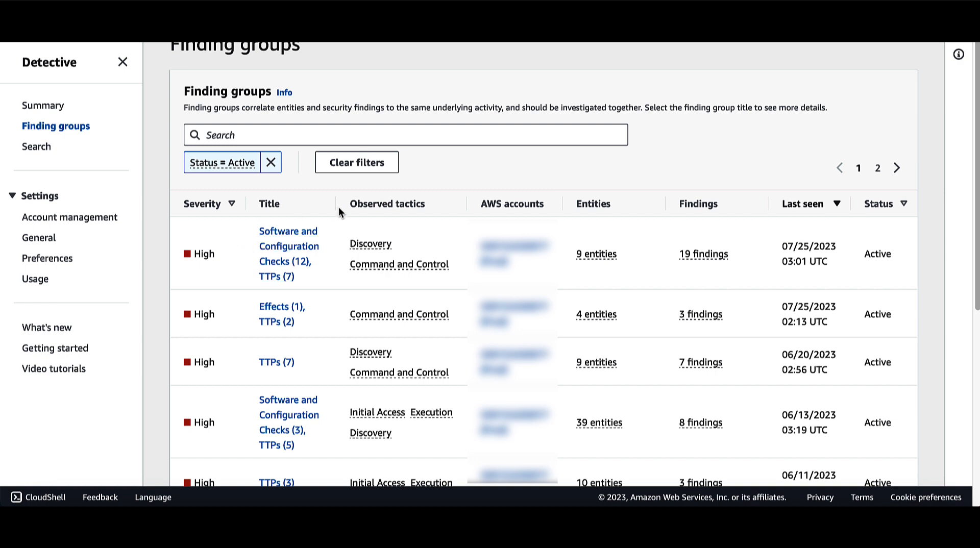
{"action": "mouse_move", "coordinate": [388, 215]}
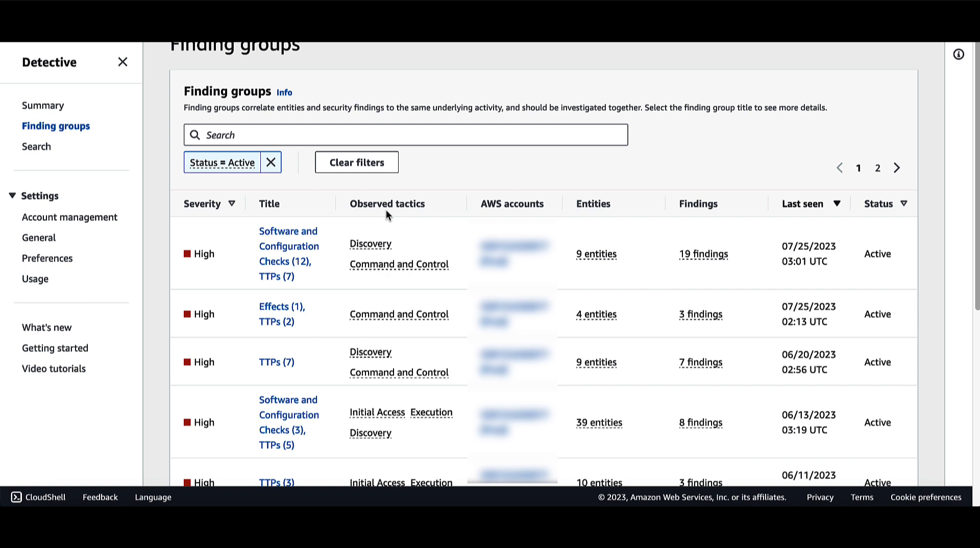
{"action": "mouse_move", "coordinate": [603, 228]}
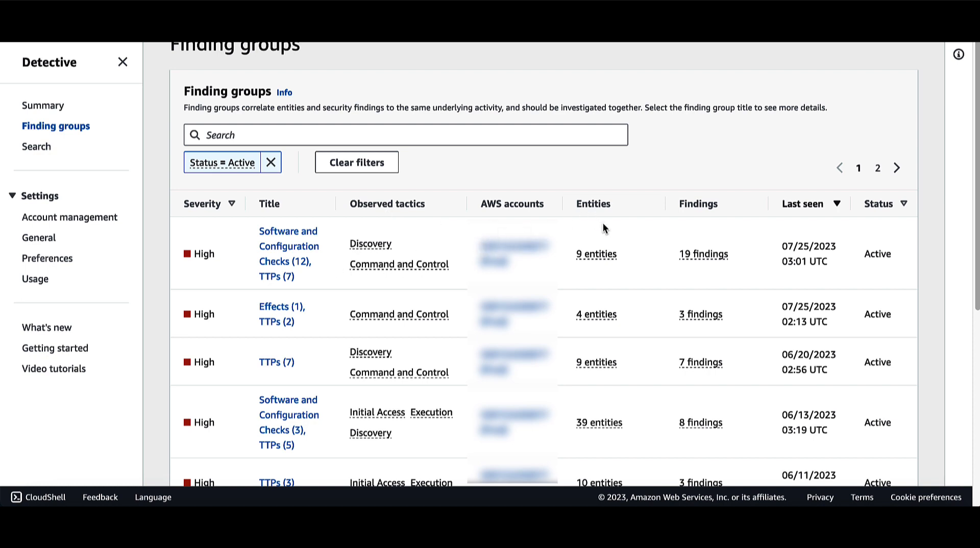
{"action": "mouse_move", "coordinate": [598, 204]}
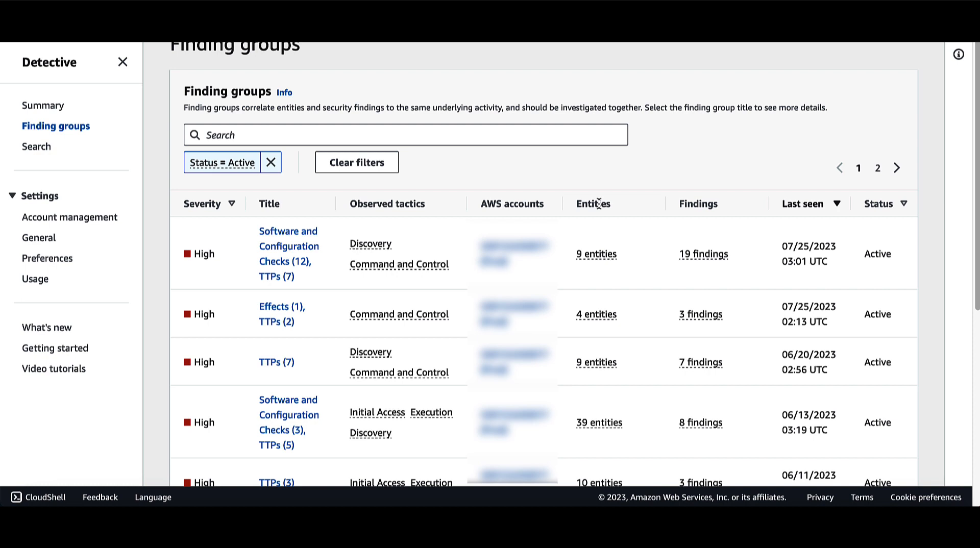
{"action": "mouse_move", "coordinate": [592, 210]}
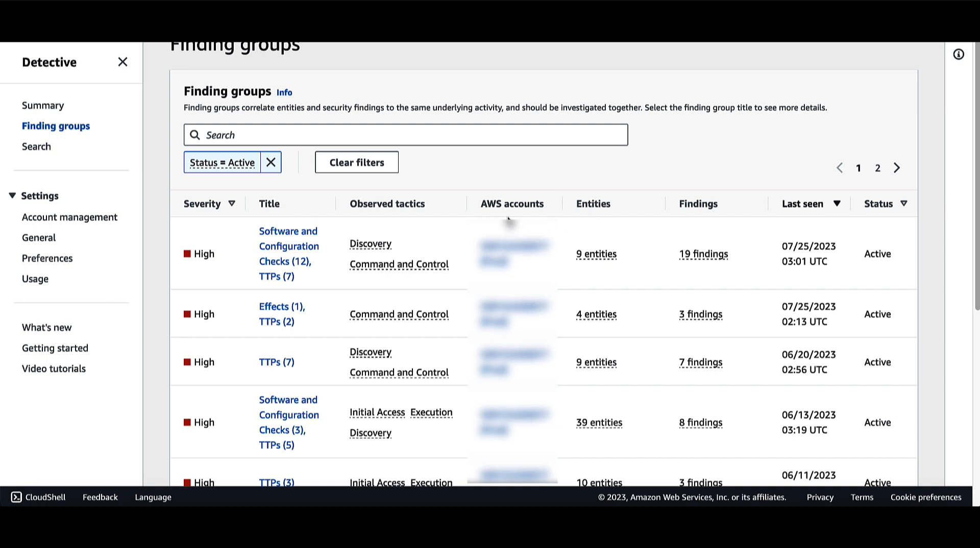
{"action": "mouse_move", "coordinate": [509, 204]}
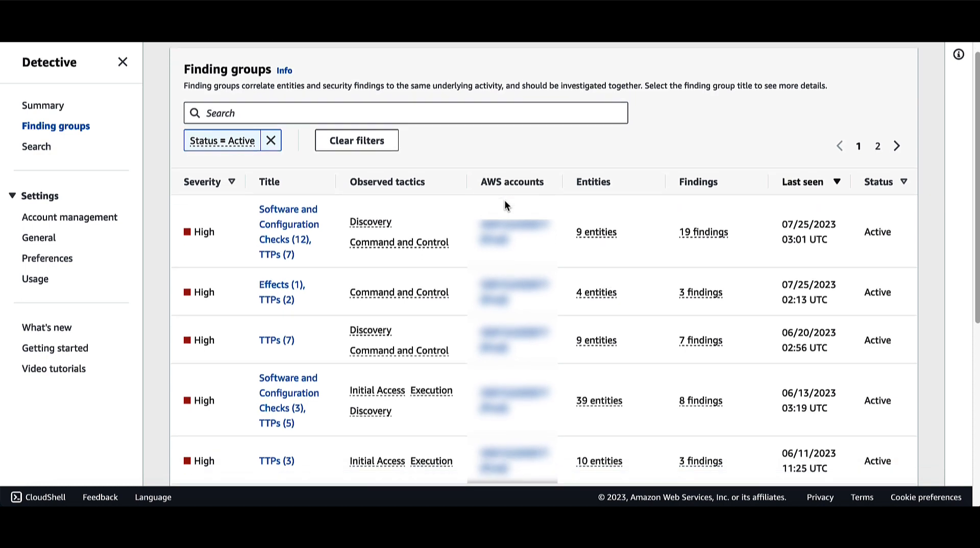
{"action": "mouse_move", "coordinate": [648, 221]}
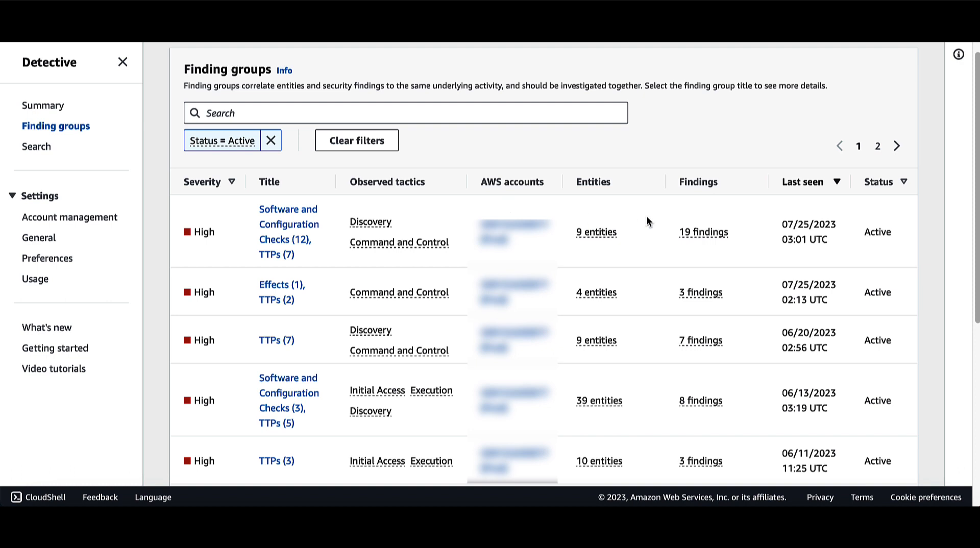
{"action": "mouse_move", "coordinate": [696, 181]}
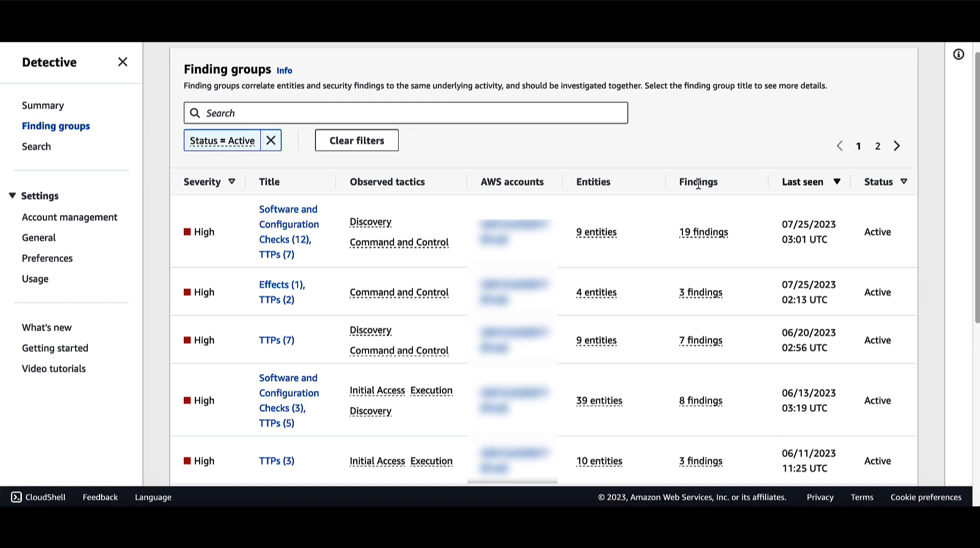
{"action": "mouse_move", "coordinate": [694, 185]}
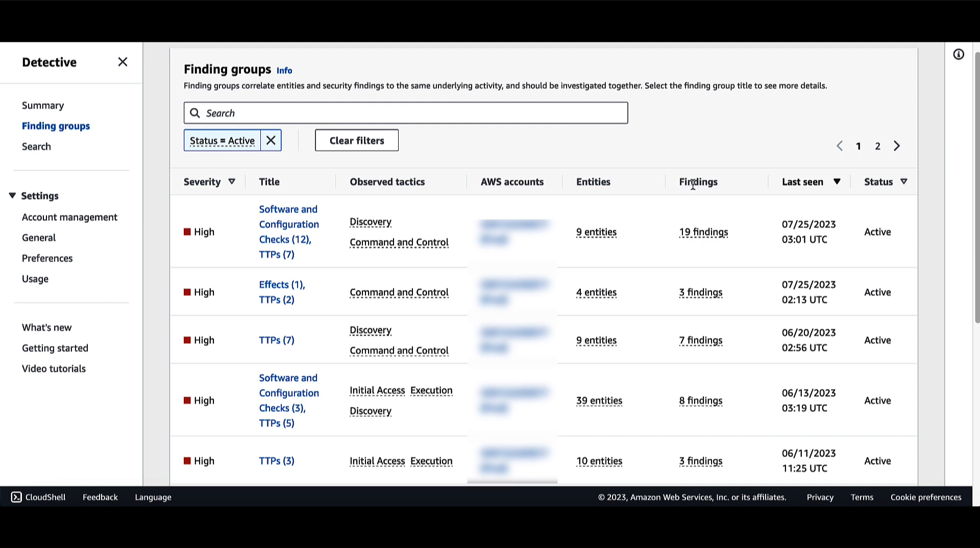